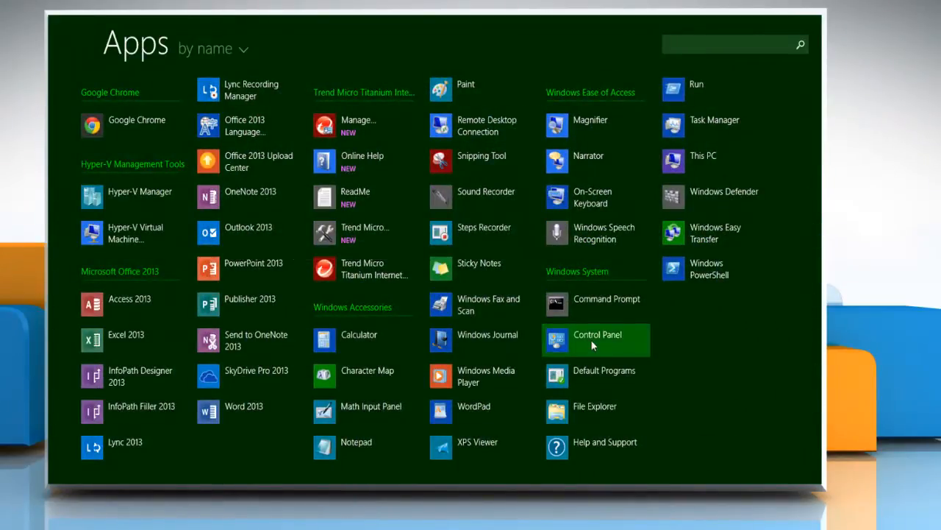
Open Control Panel's Programs category and its 'Uninstall a program' list.
{"action": "left_click", "coordinate": [598, 334]}
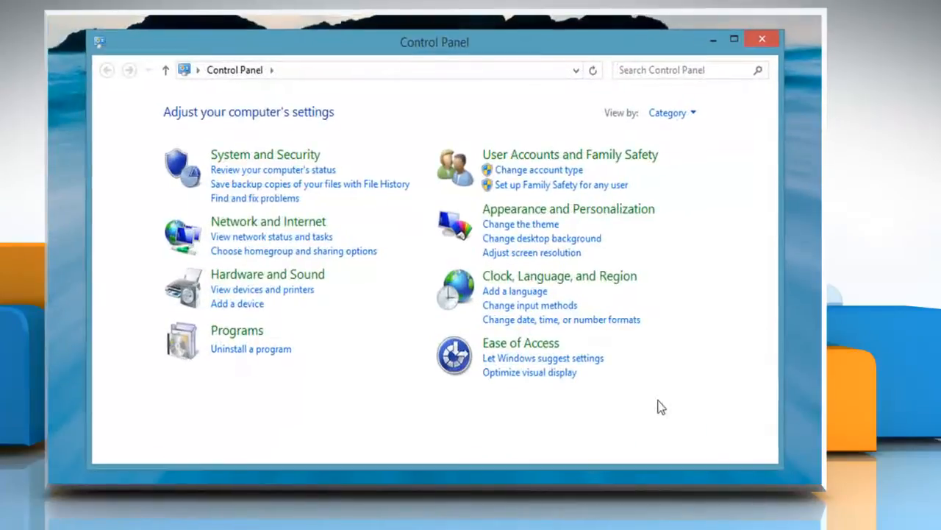
{"action": "left_click", "coordinate": [237, 329]}
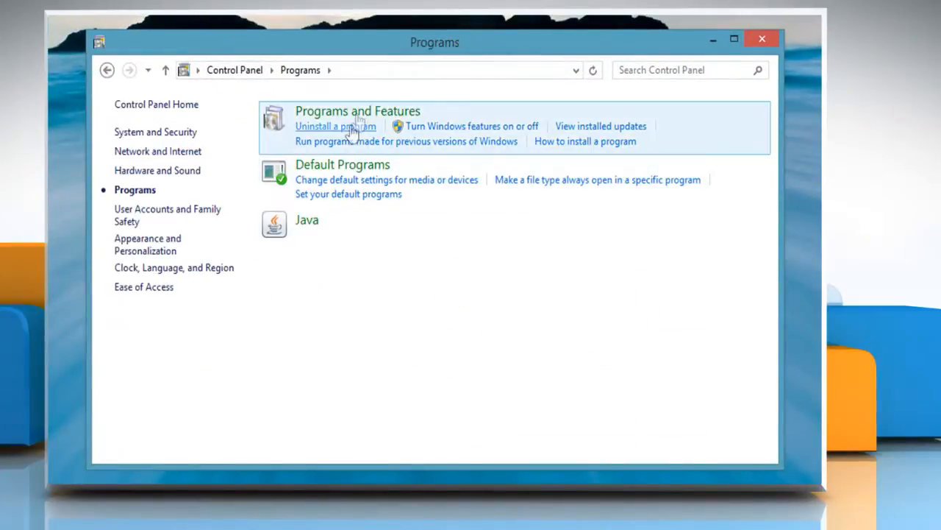
{"action": "left_click", "coordinate": [335, 126]}
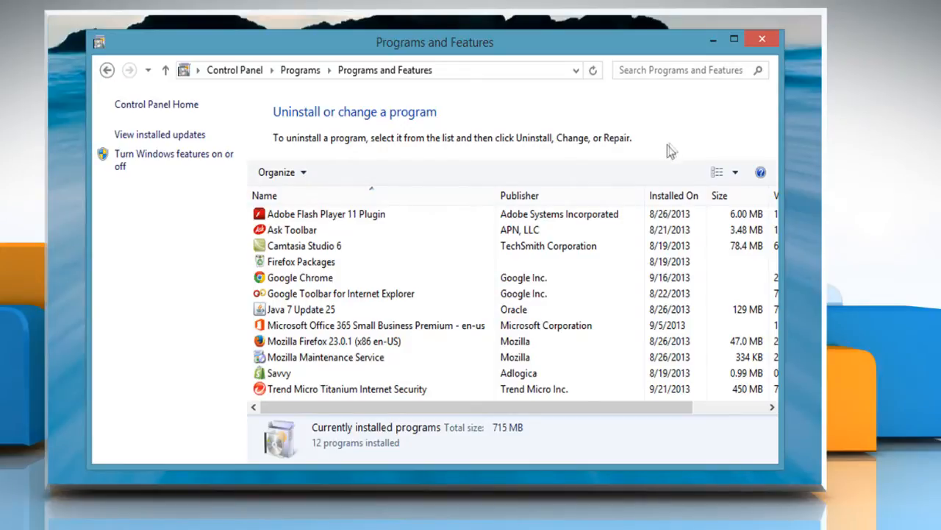
Select Trend Micro Titanium Internet Security and launch its Uninstall wizard.
{"action": "left_click", "coordinate": [347, 388]}
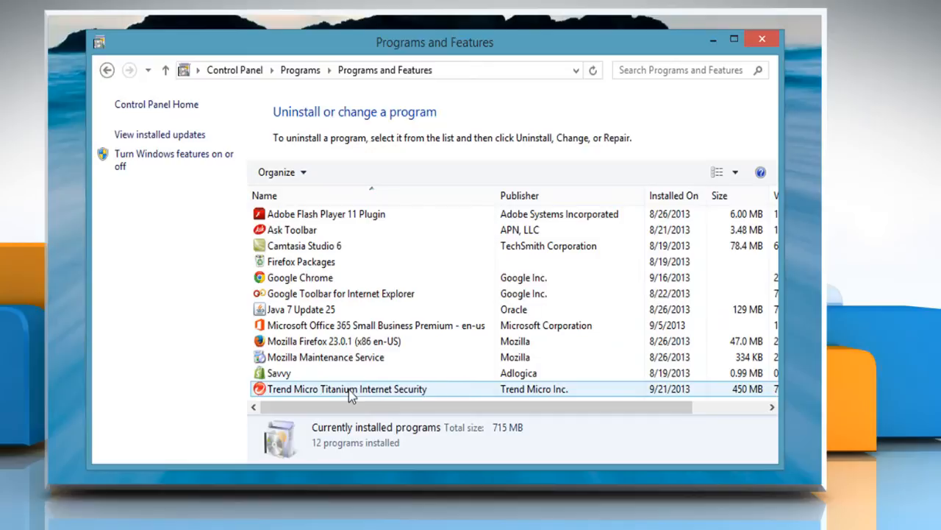
{"action": "left_click", "coordinate": [346, 388]}
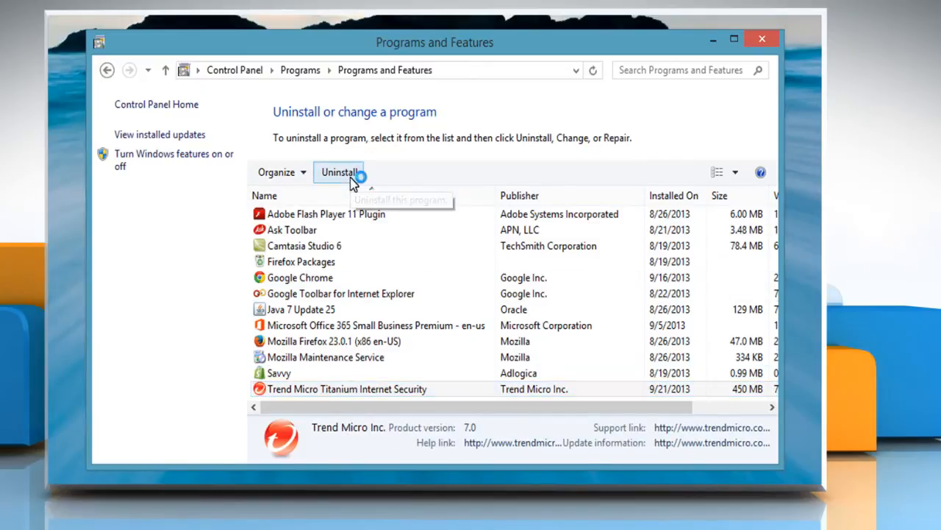
{"action": "left_click", "coordinate": [339, 171]}
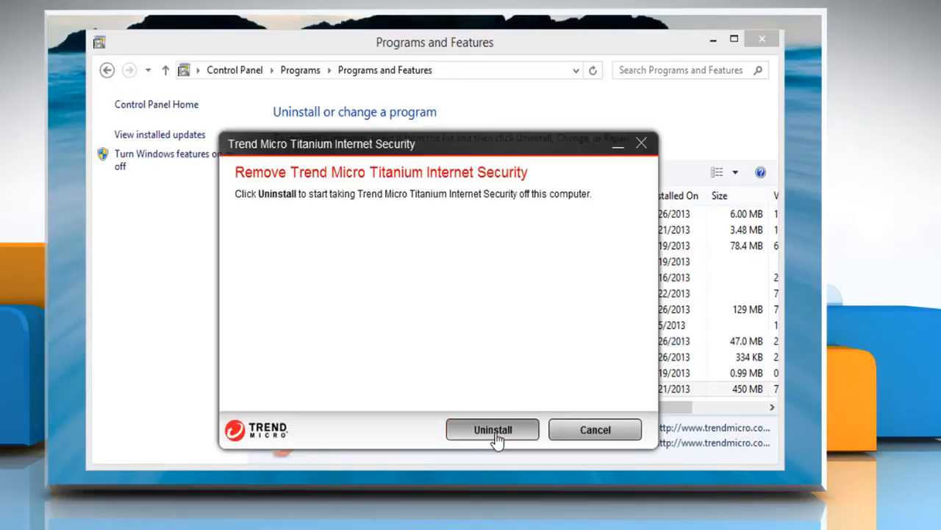
Confirm the Trend Micro uninstall, then choose Restart Now once it completes.
{"action": "left_click", "coordinate": [493, 430]}
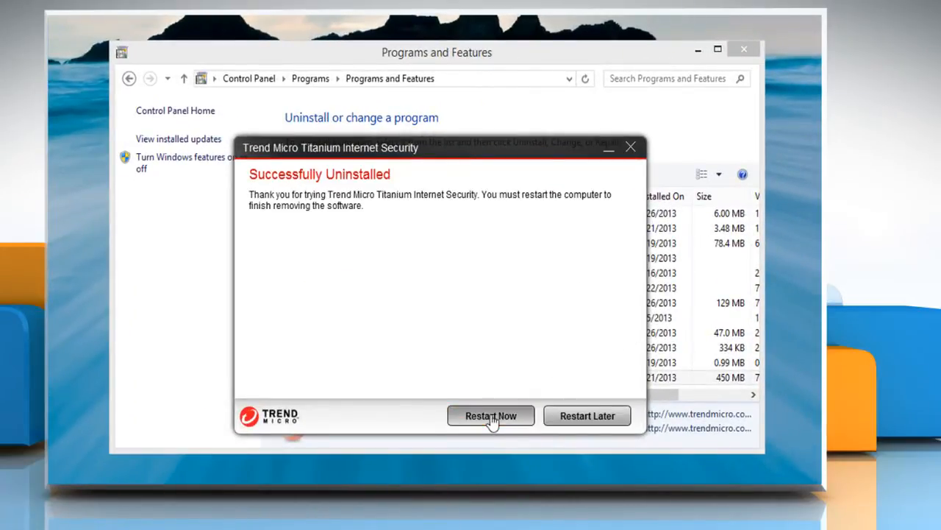
{"action": "left_click", "coordinate": [491, 416]}
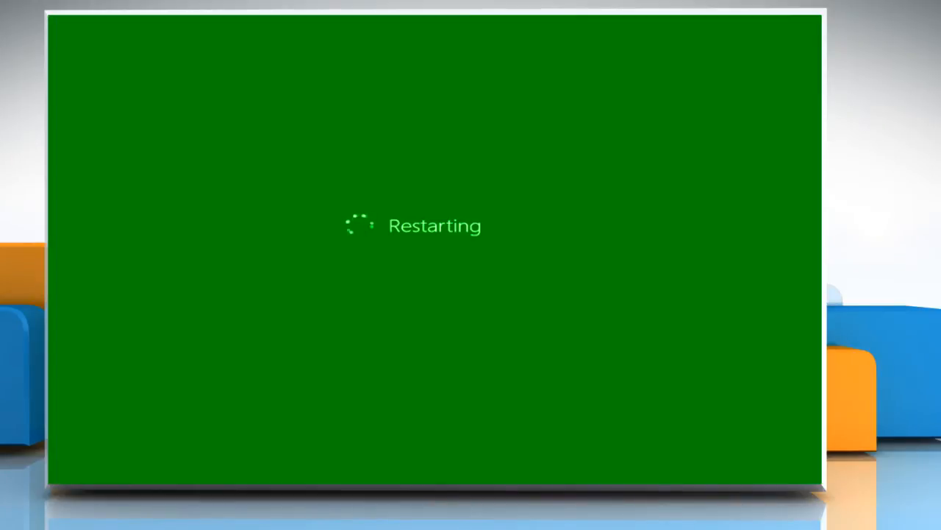